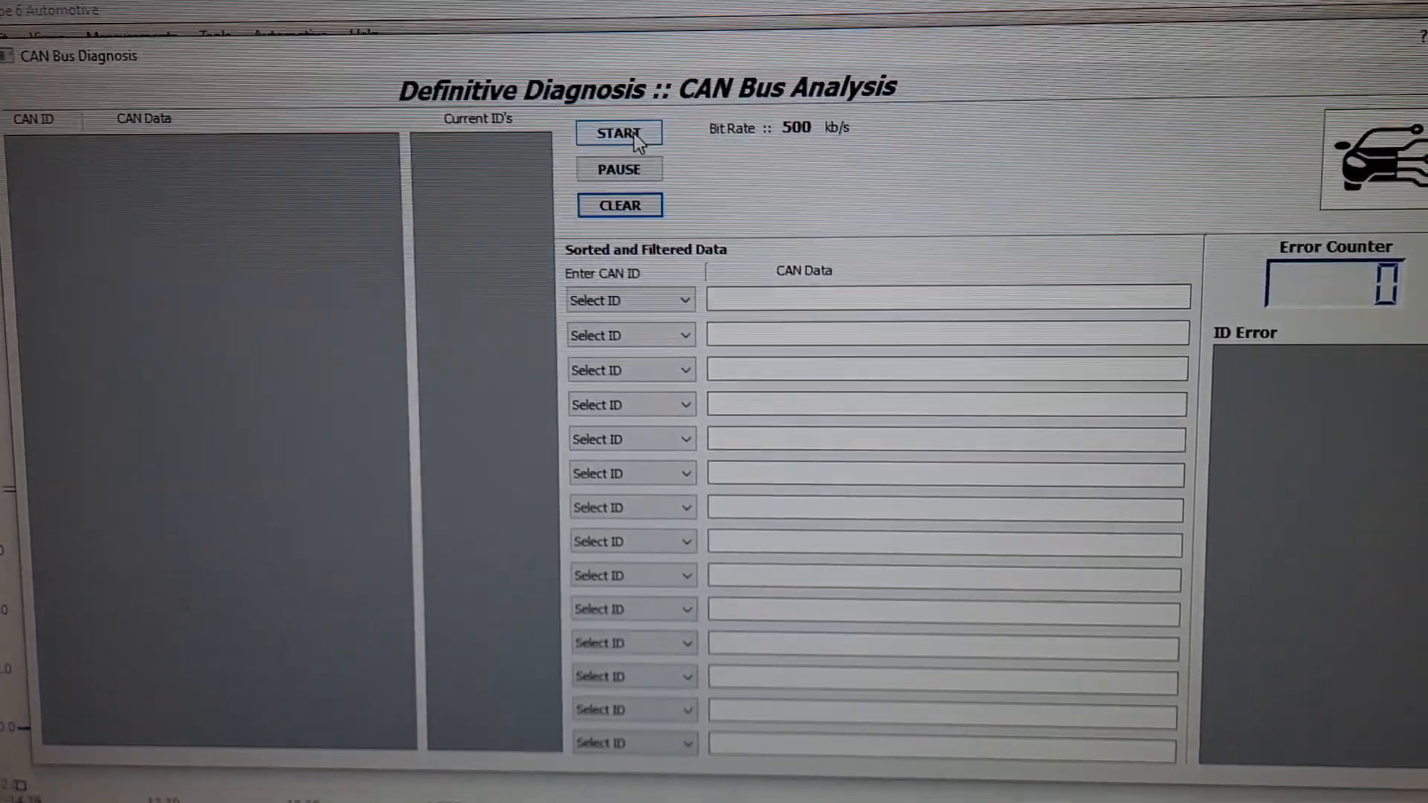
Step: Start capturing live CAN bus traffic
left_click(617, 134)
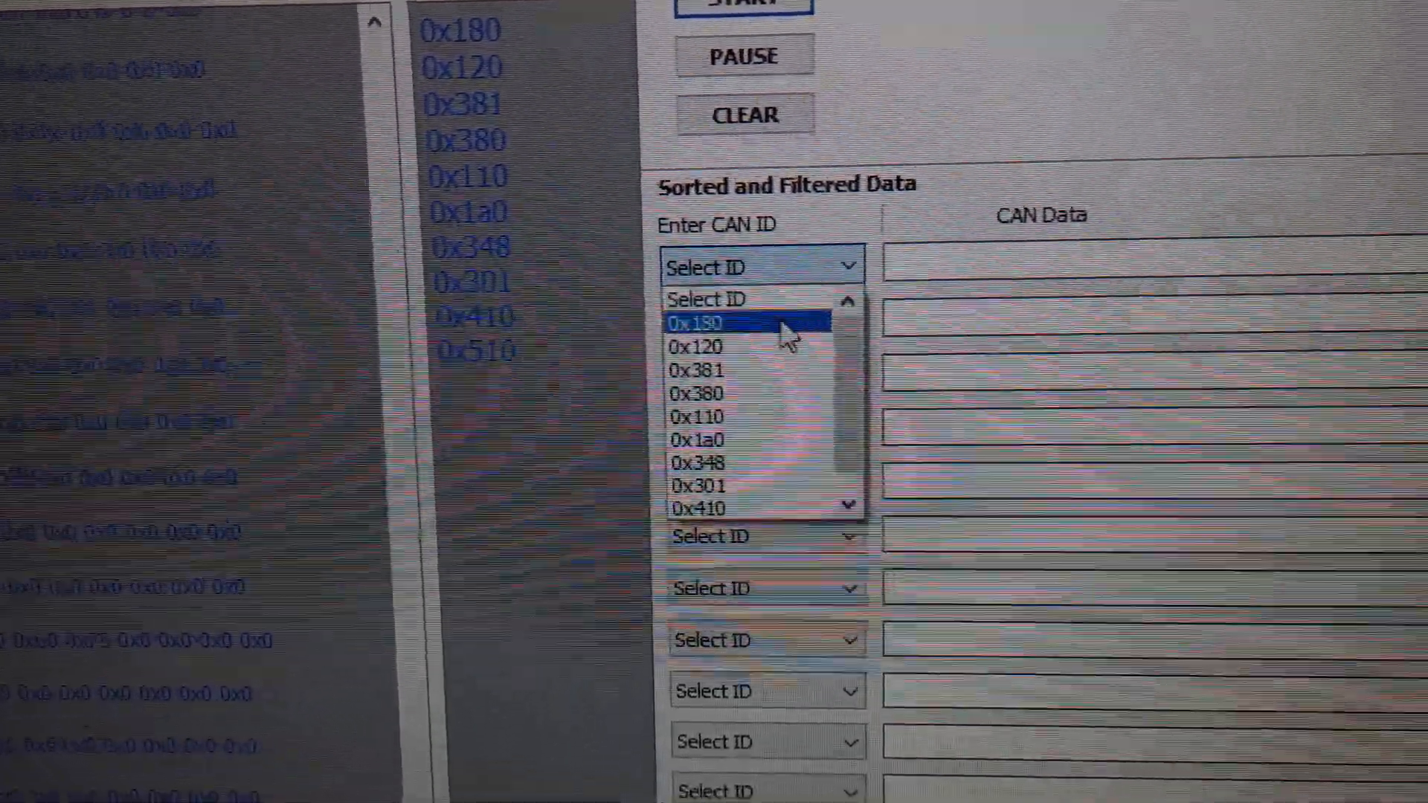
Step: Filter the first three rows to CAN IDs 0x180, 0x381 and 0x120
left_click(697, 324)
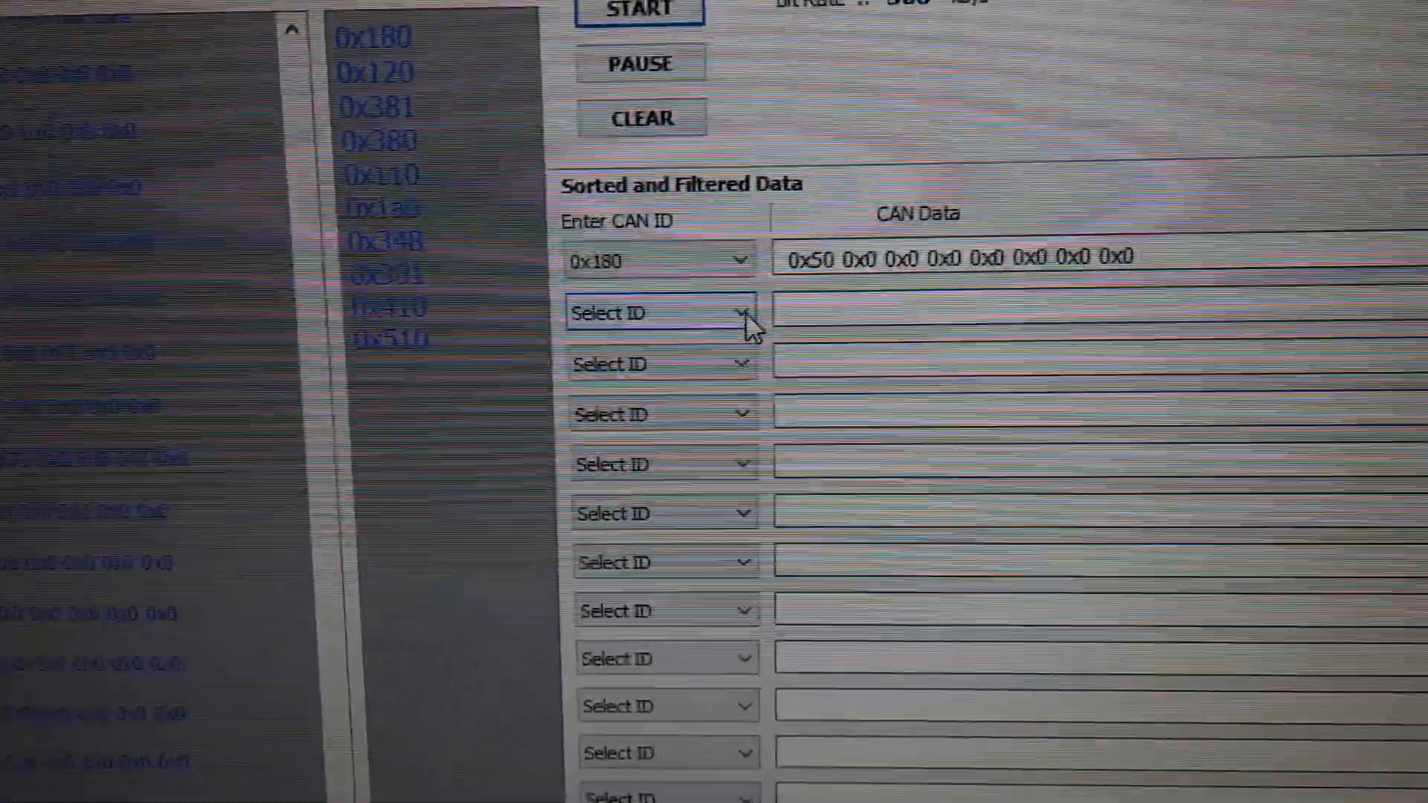
left_click(665, 311)
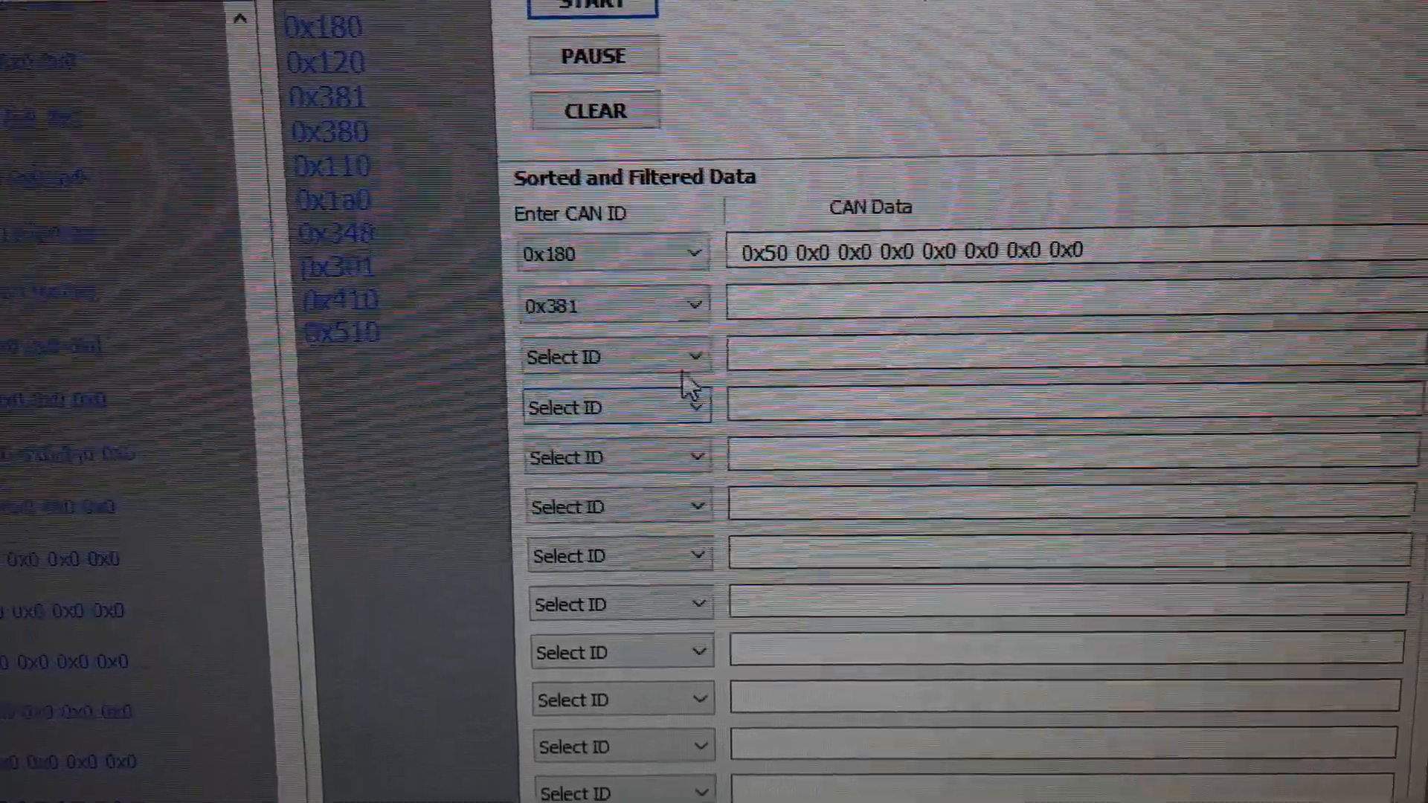
left_click(616, 357)
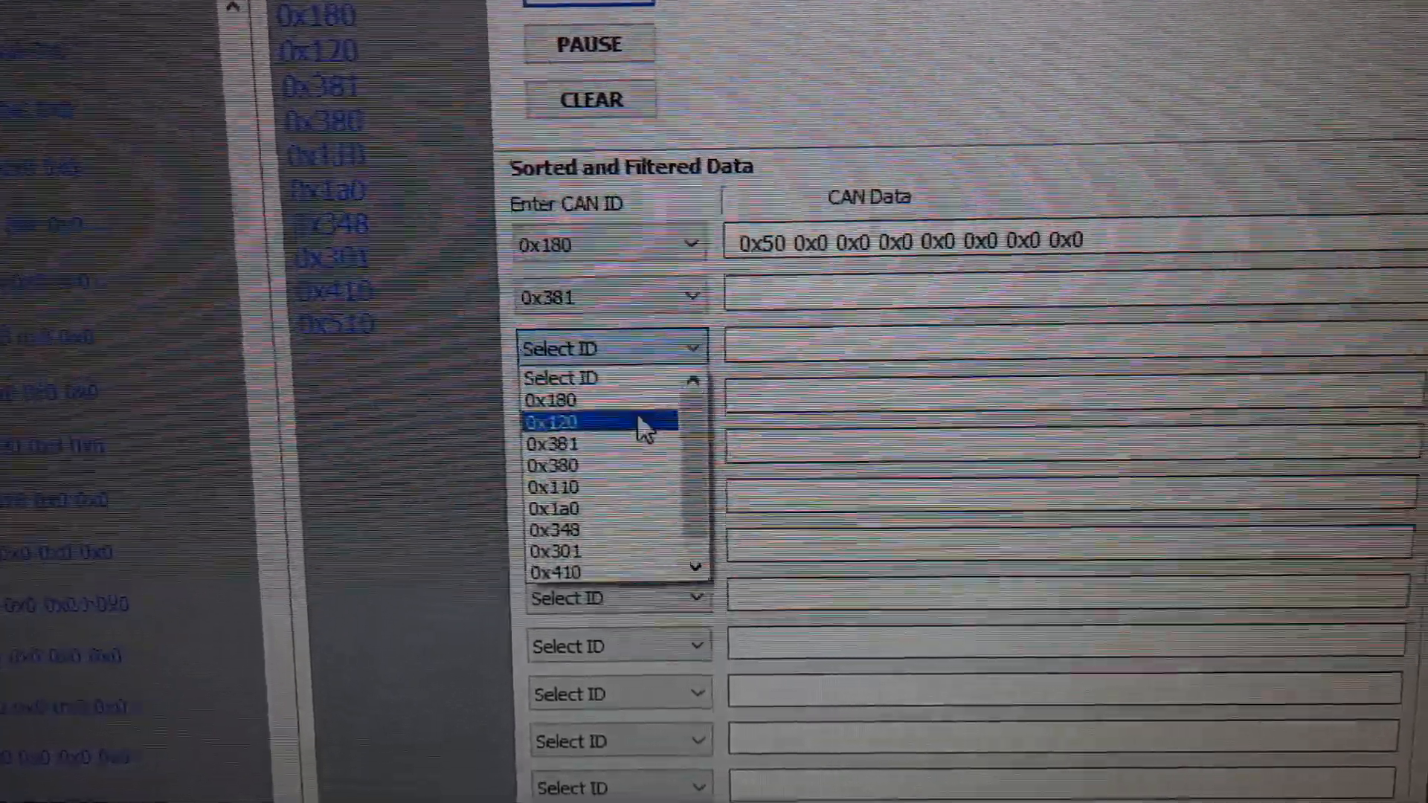
left_click(553, 422)
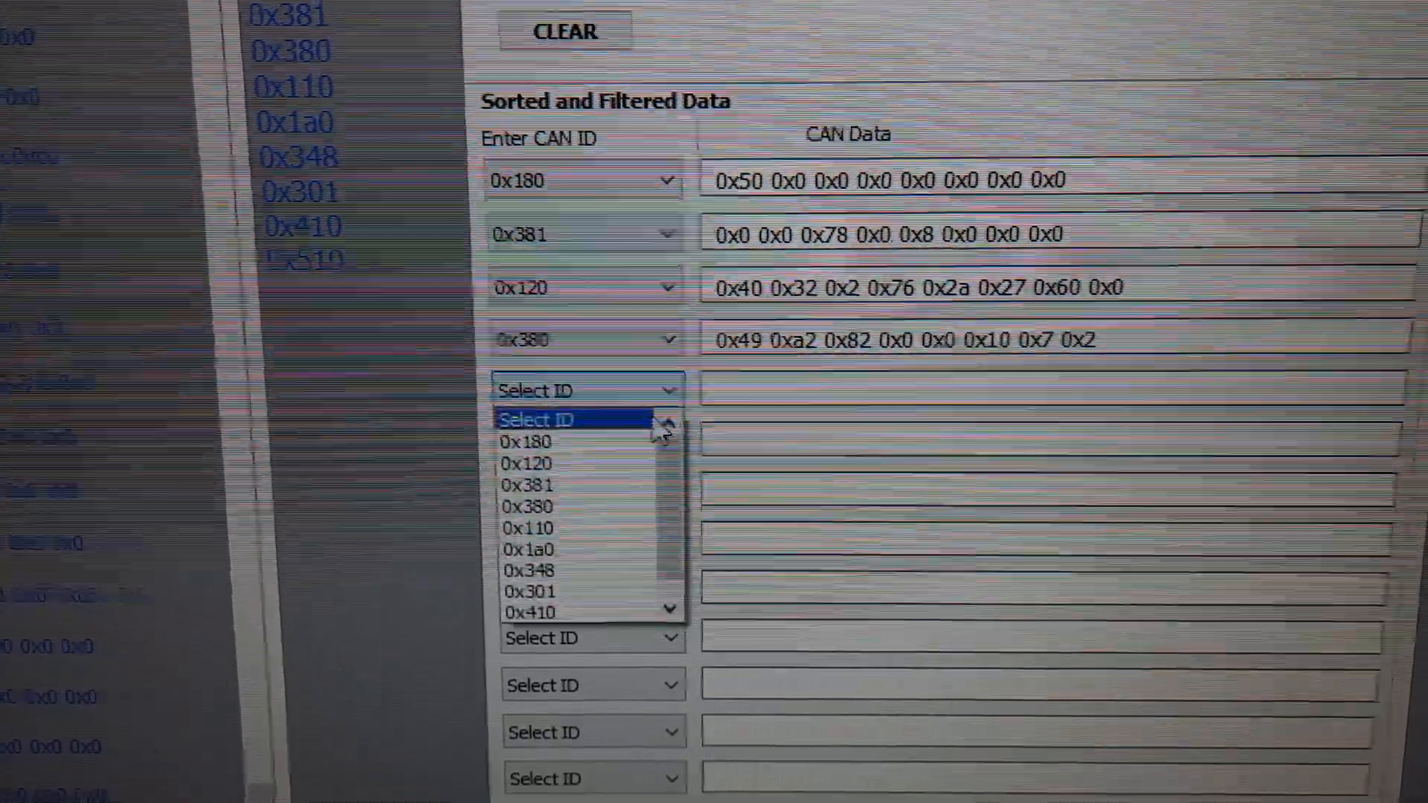
Step: Filter the fifth and sixth rows to CAN IDs 0x348 and 0x110
left_click(530, 570)
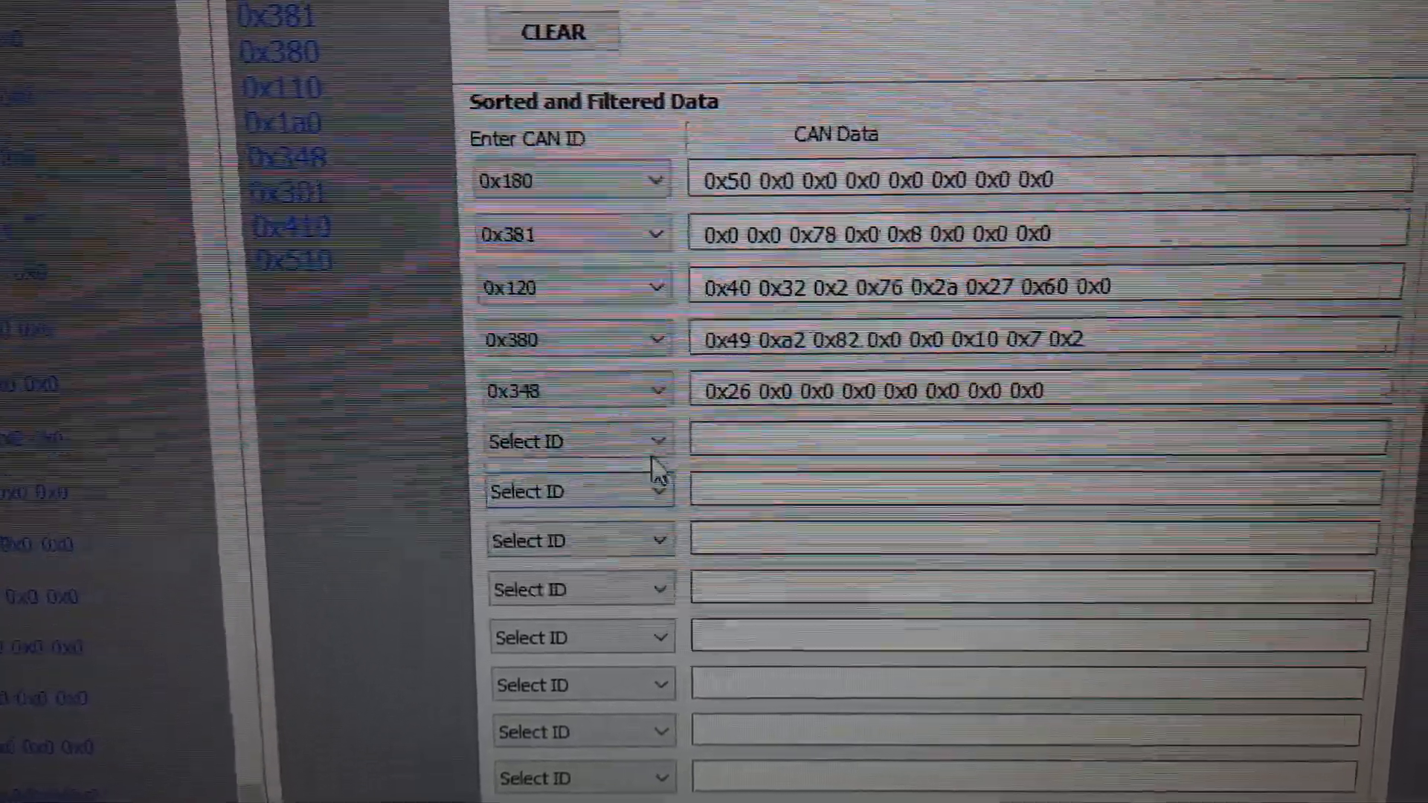
left_click(581, 441)
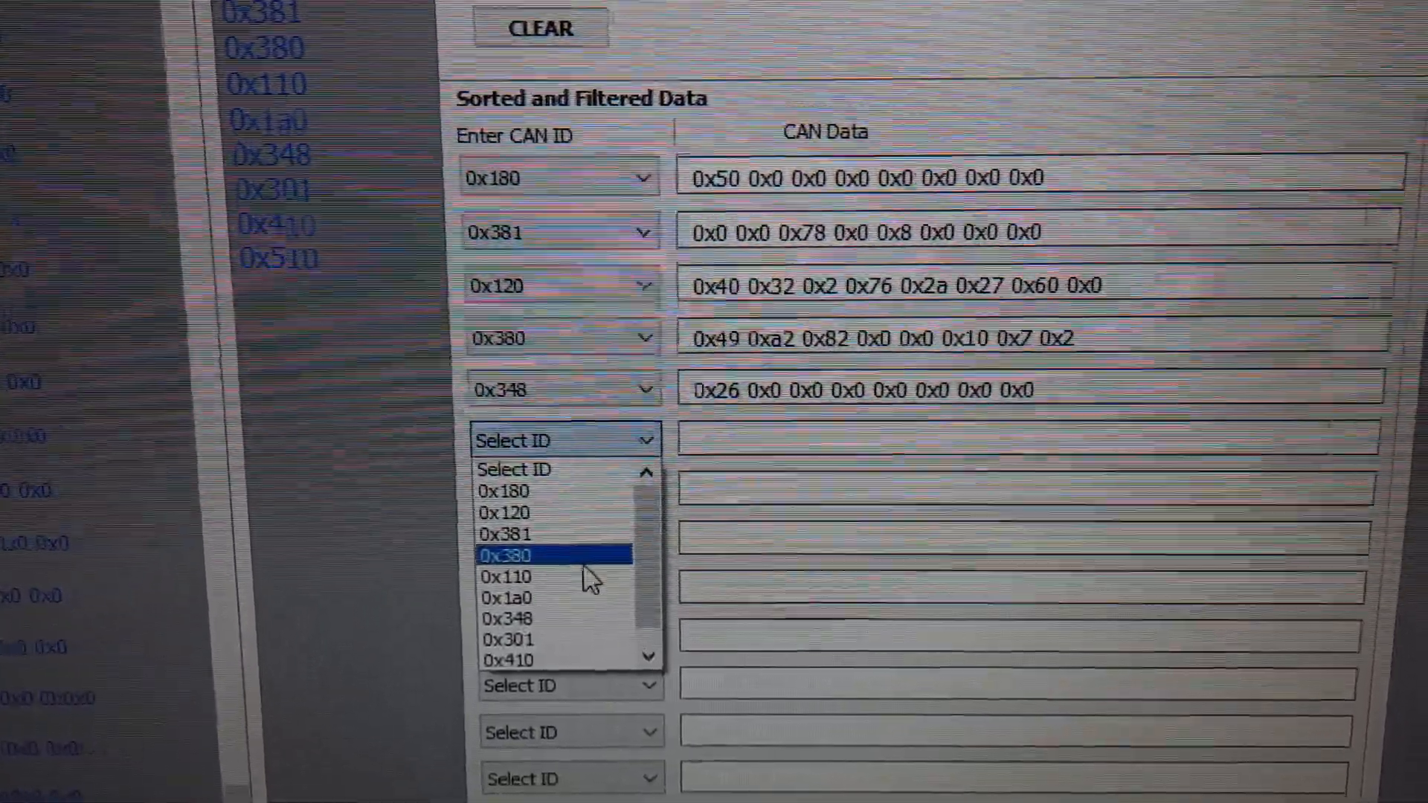
left_click(504, 575)
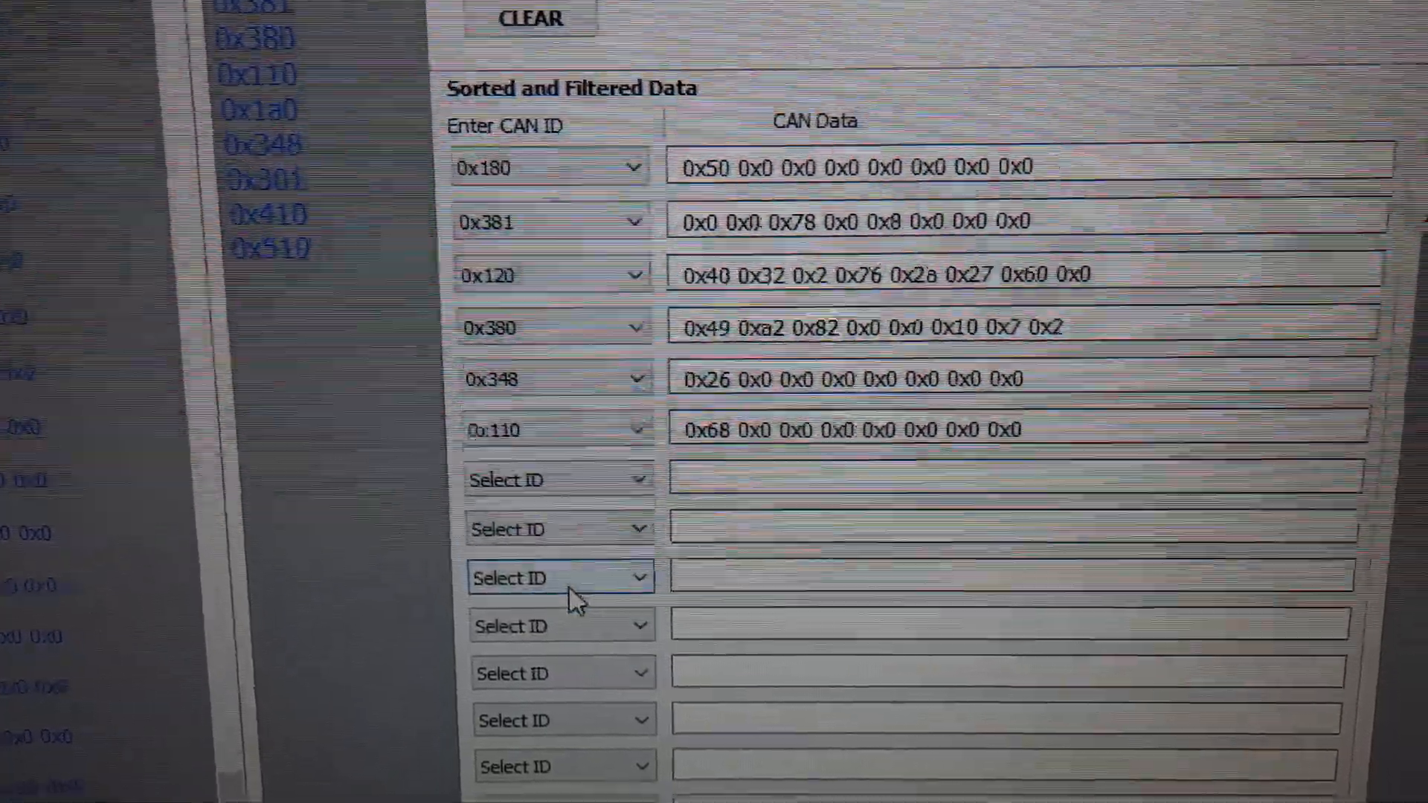